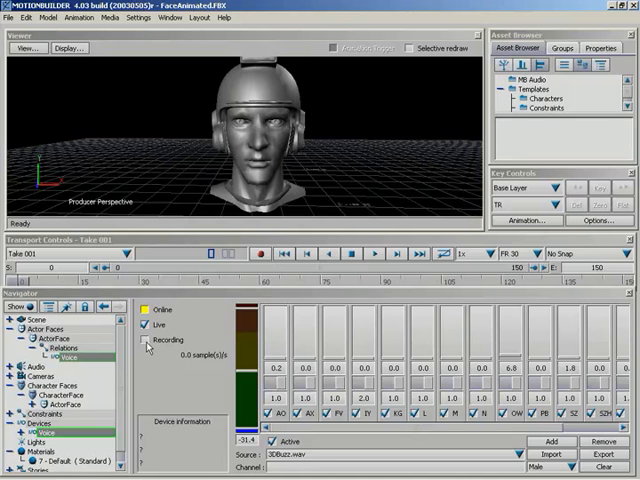
mouse_move(470, 312)
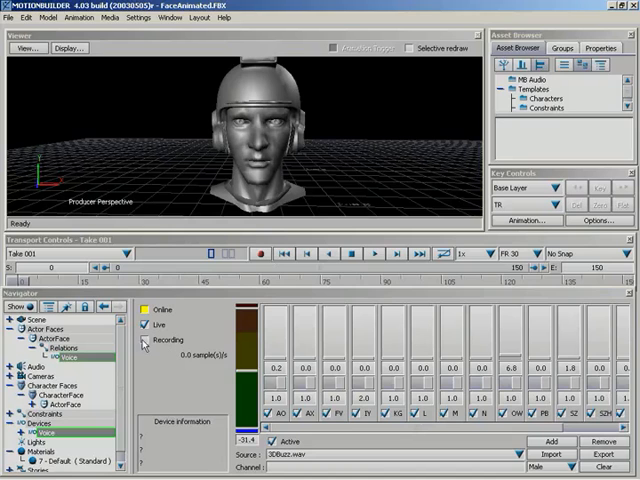
Arm Take 001 for recording the voice-driven face animation.
click(146, 340)
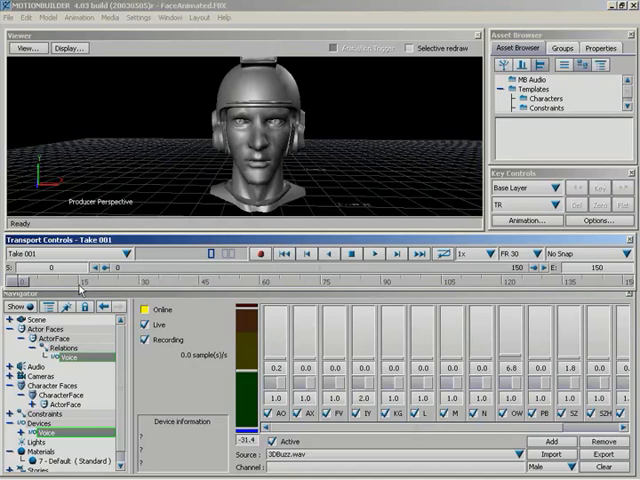
mouse_move(304, 252)
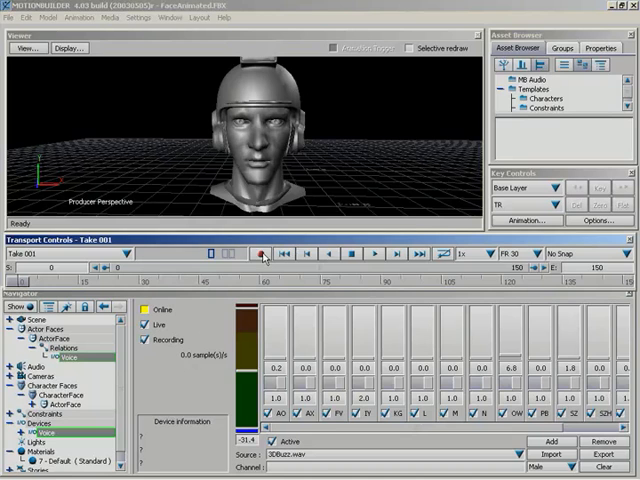
Start recording and choose Overwrite so the current take is replaced.
click(264, 256)
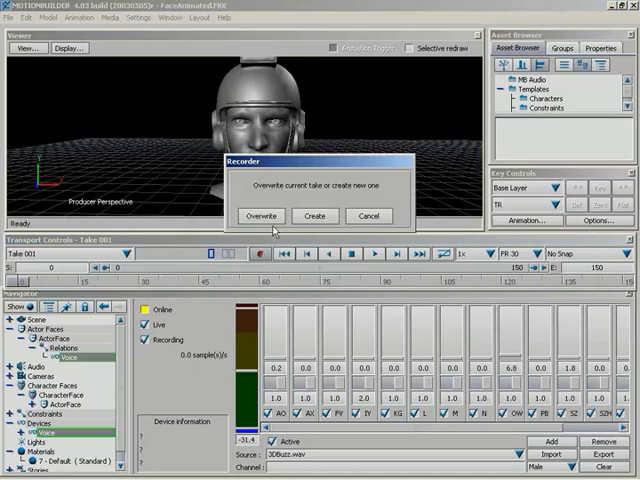
mouse_move(276, 228)
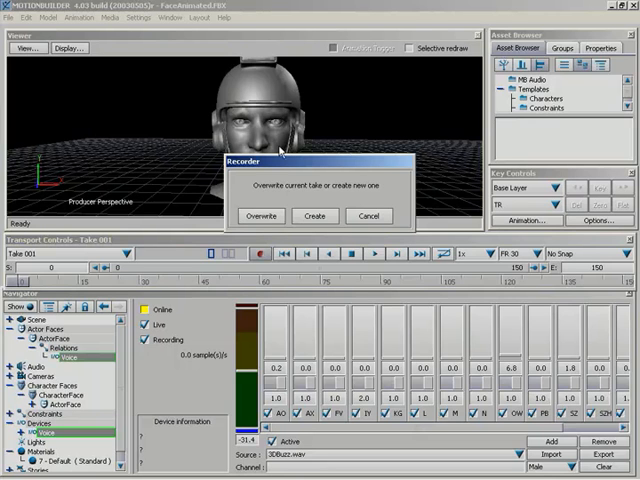
mouse_move(270, 220)
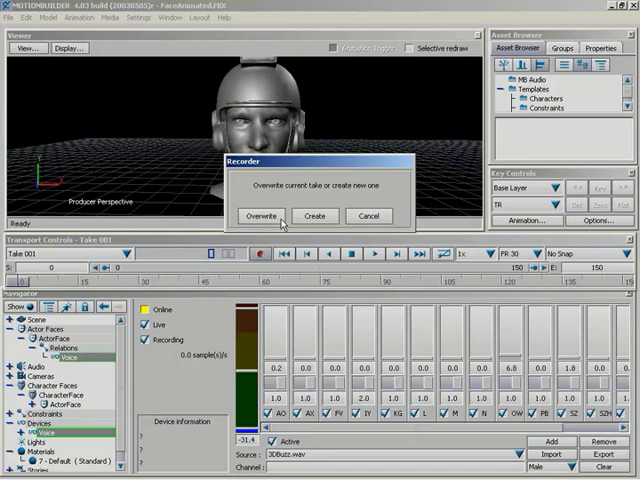
click(260, 216)
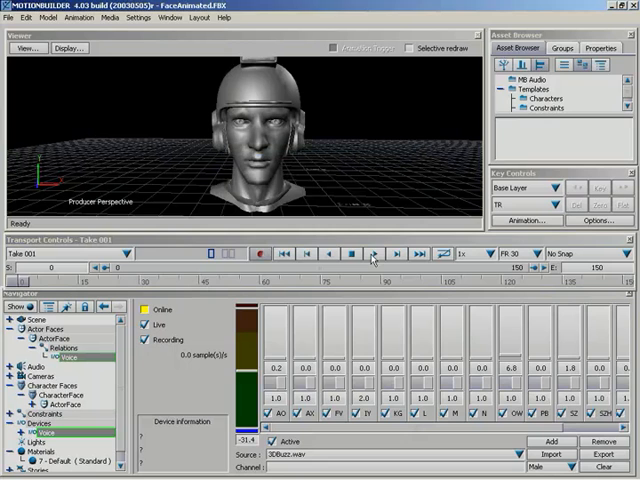
Stop the voice take after speaking into the microphone.
click(352, 252)
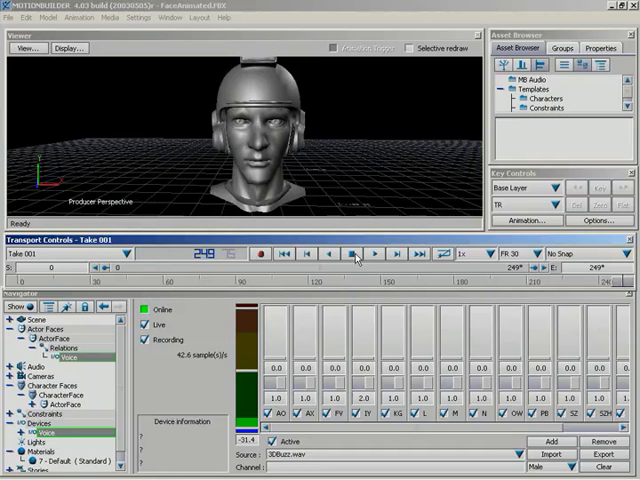
mouse_move(364, 292)
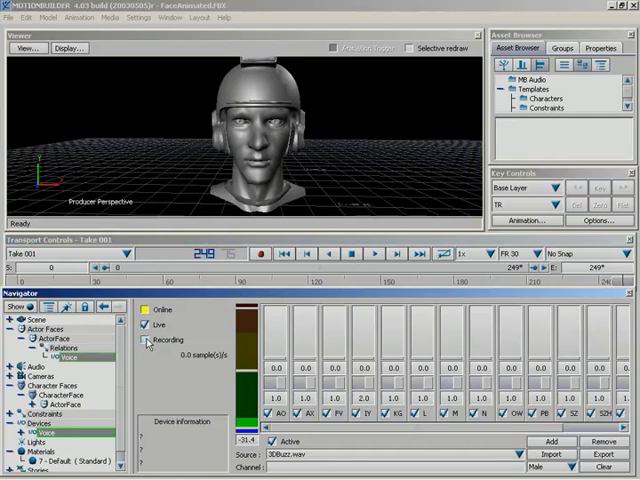
Select CharacterFace in the Navigator to show its Channels/MoCap settings.
click(144, 324)
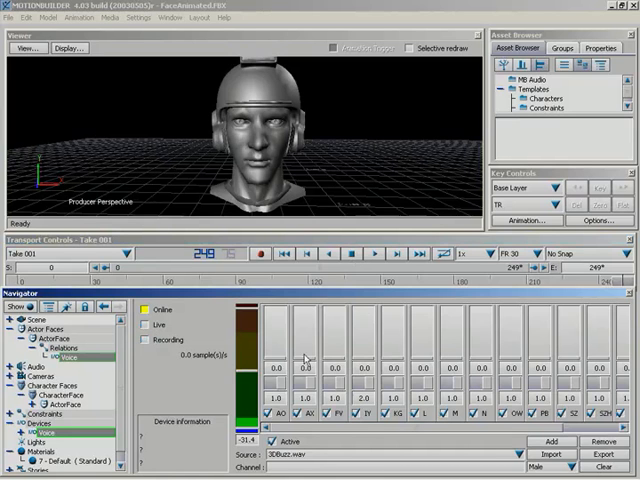
mouse_move(304, 360)
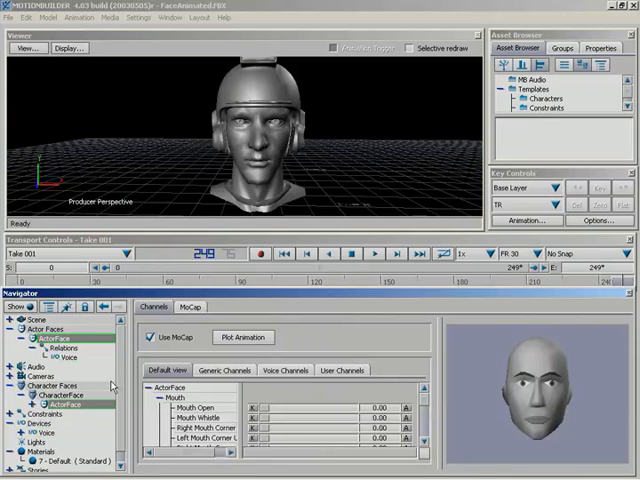
mouse_move(280, 378)
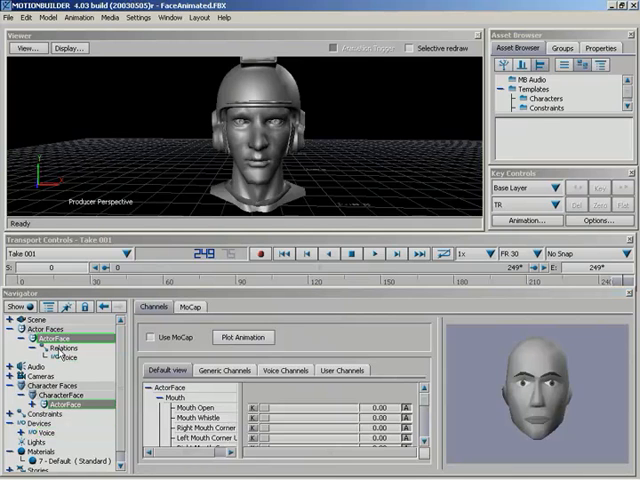
Select ActorFace in the Navigator and start deleting it.
click(64, 348)
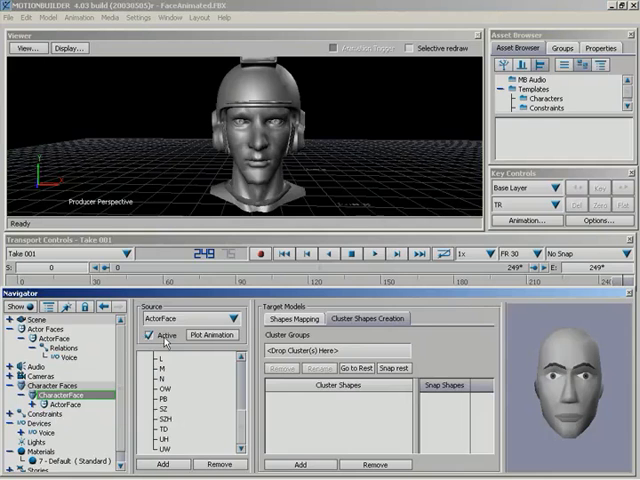
click(148, 336)
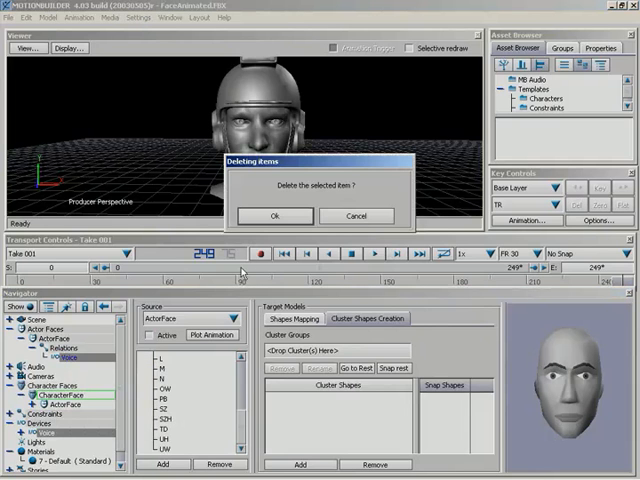
Confirm deleting ActorFace, then delete the Character Faces entry as well.
click(274, 216)
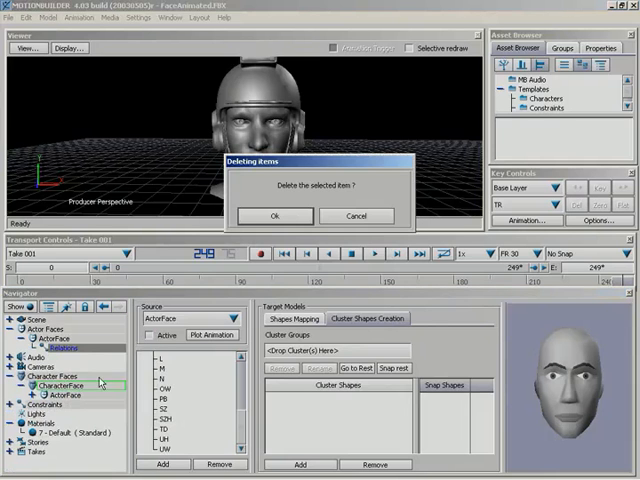
click(274, 216)
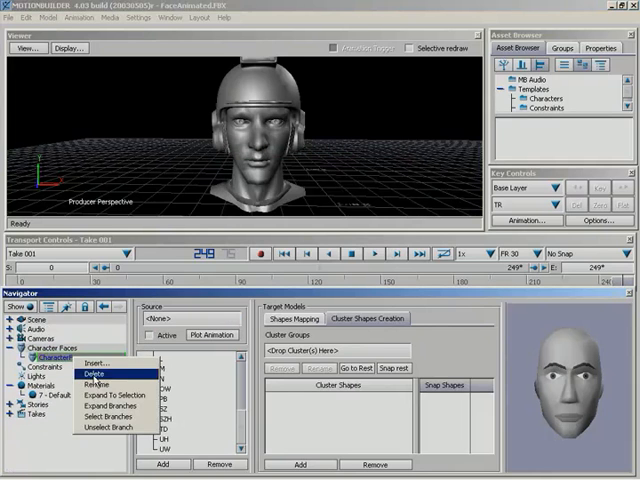
click(94, 380)
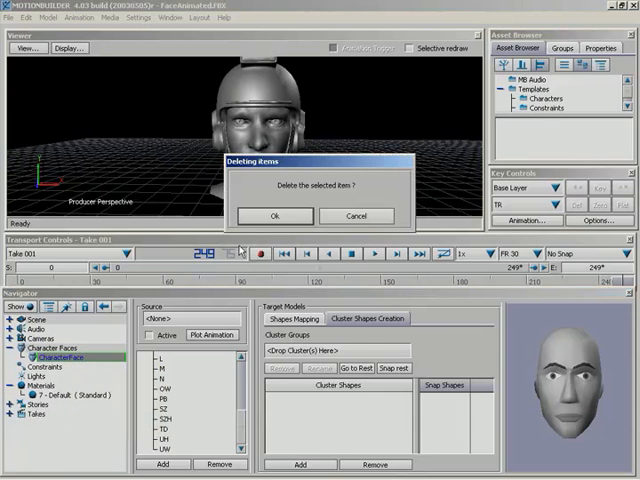
click(272, 216)
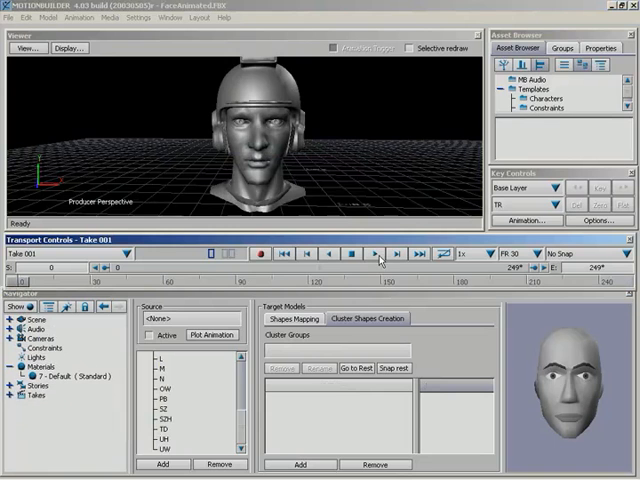
mouse_move(212, 178)
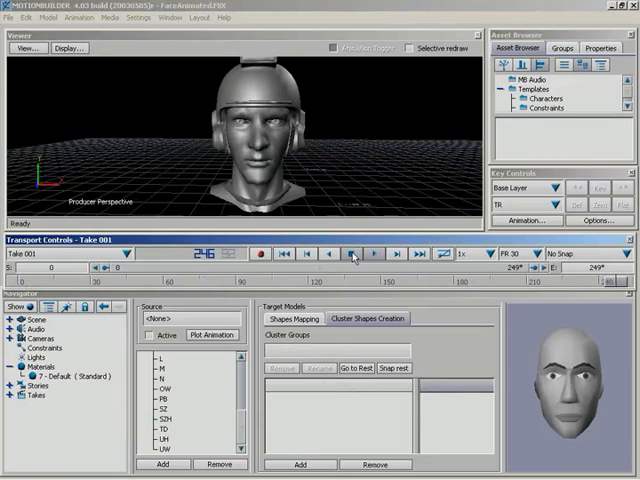
Switch the Voice device settings to the Cluster Shapes Creation tab.
click(356, 256)
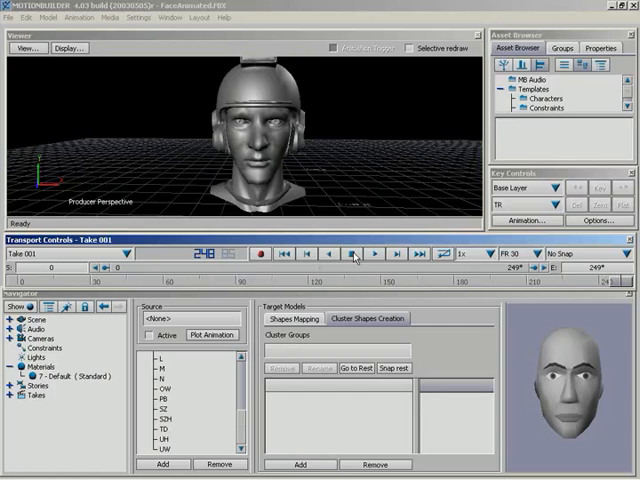
mouse_move(16, 28)
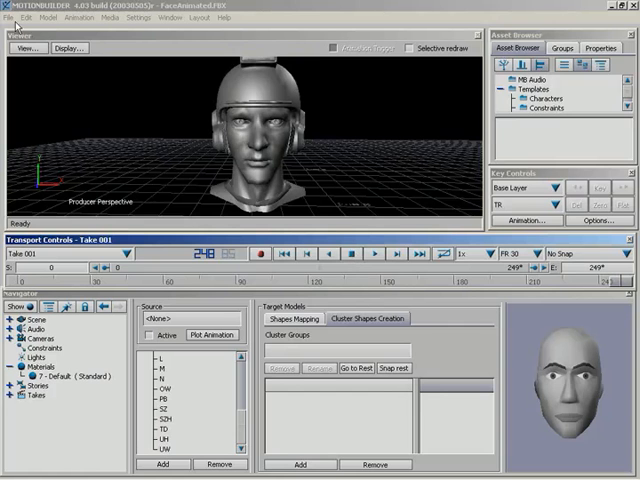
Save the scene as FacePlotted.FBX in the meshes folder via Save As.
click(10, 16)
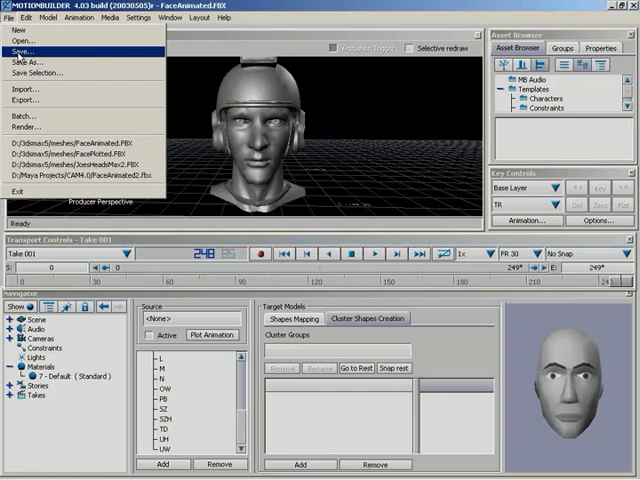
click(32, 44)
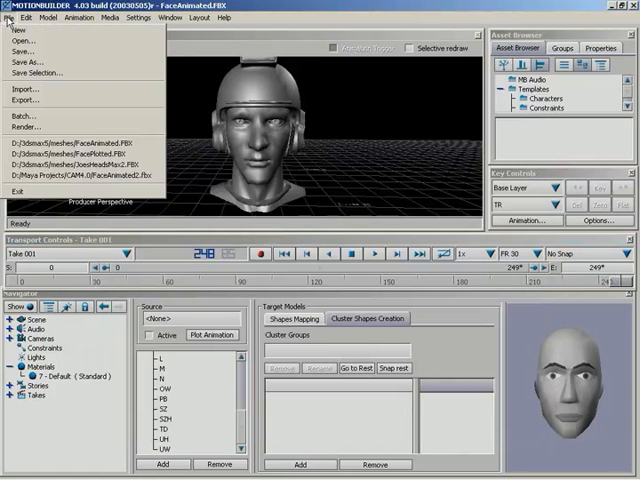
click(26, 48)
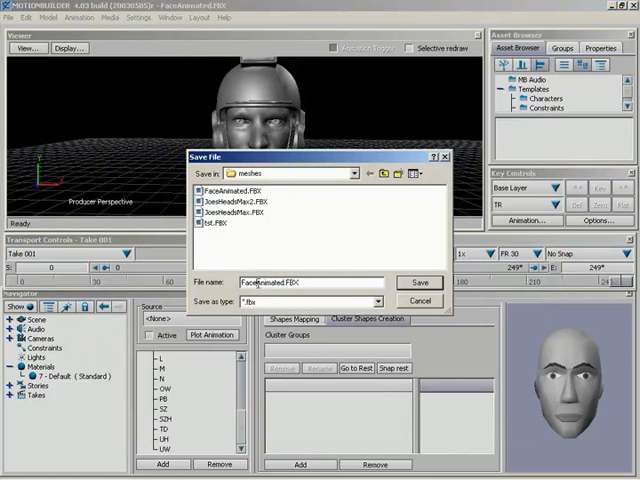
double_click(264, 282)
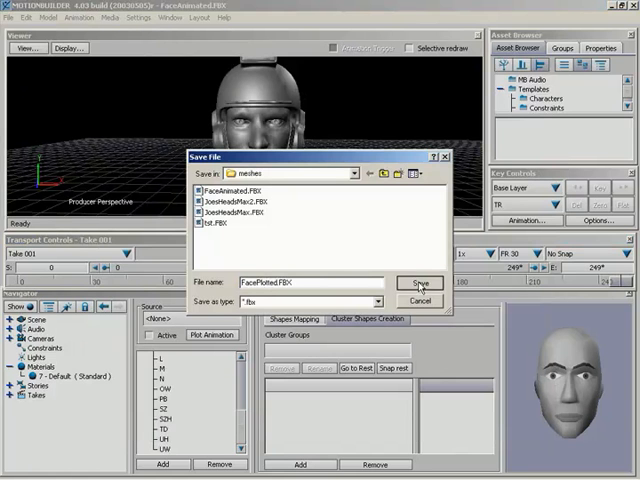
click(420, 284)
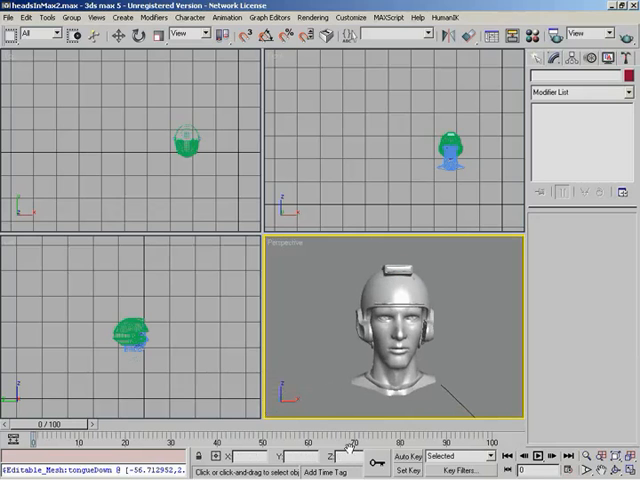
Switch to 3ds Max and bring up its File menu.
click(536, 456)
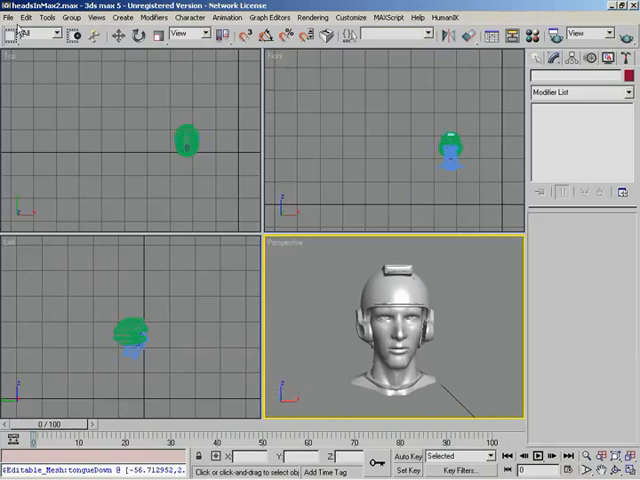
click(10, 16)
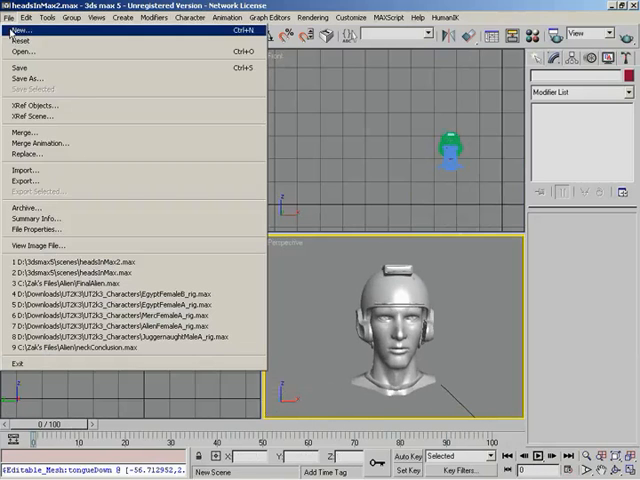
Import FacePlotted.FBX with Merge and Shape (Morph Modifier) enabled.
click(24, 168)
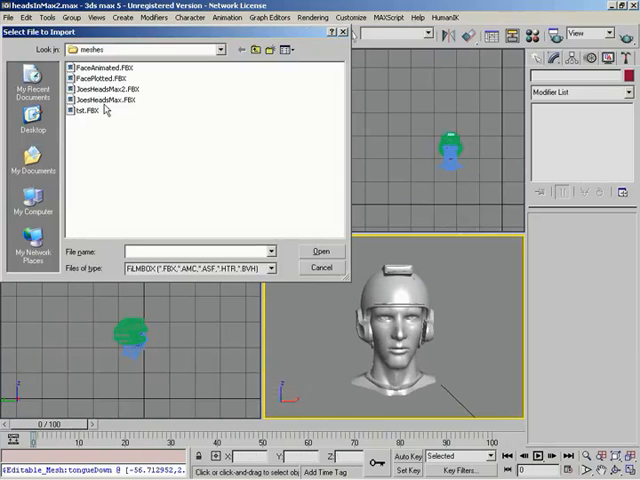
click(98, 78)
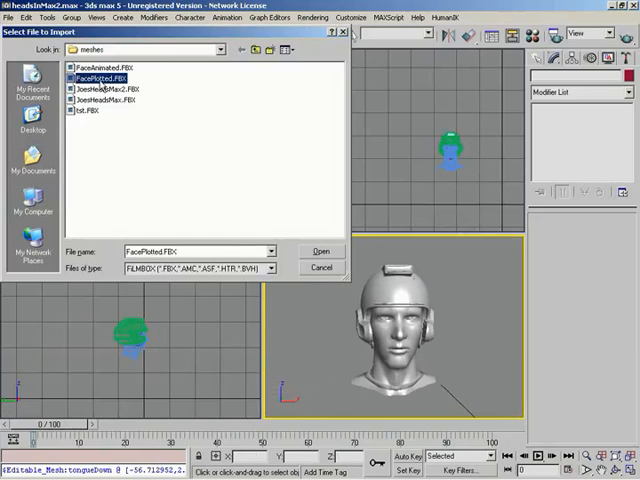
click(320, 252)
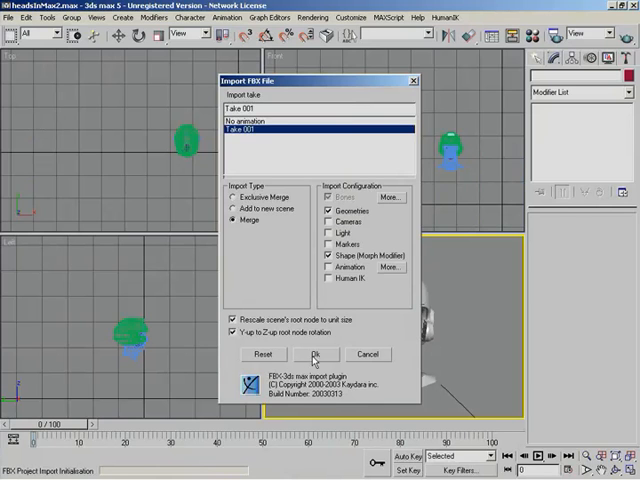
click(316, 354)
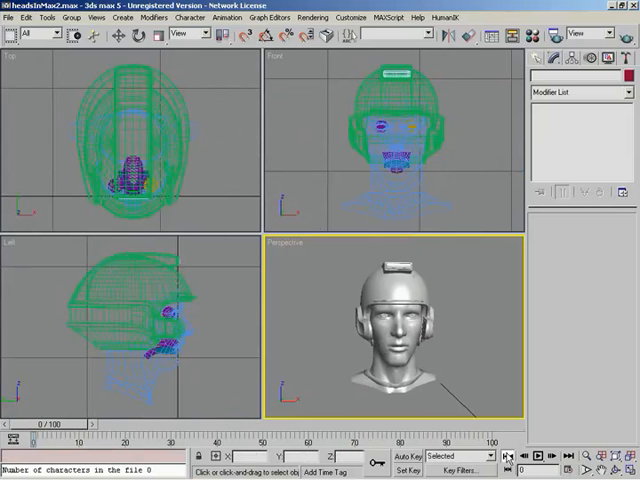
Extend the animation length via Time Configuration to fit the import and play the facial animation.
click(536, 456)
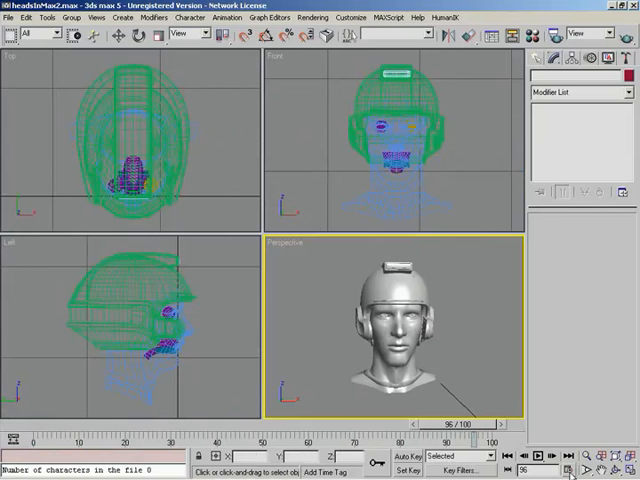
click(632, 470)
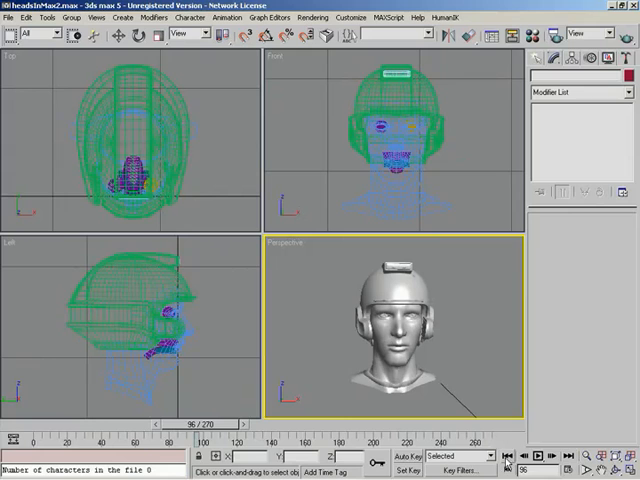
click(540, 456)
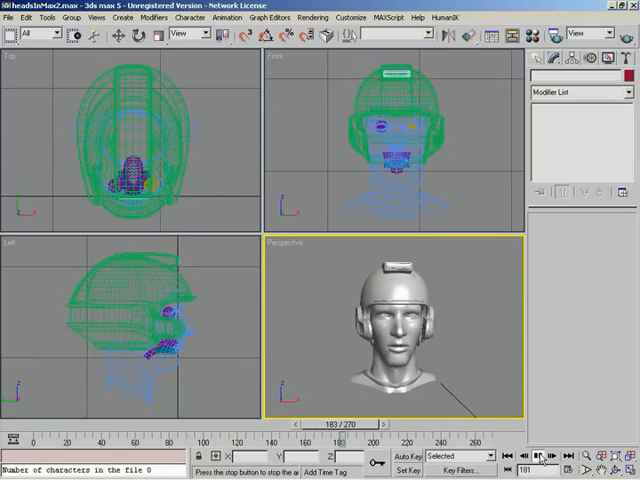
click(540, 456)
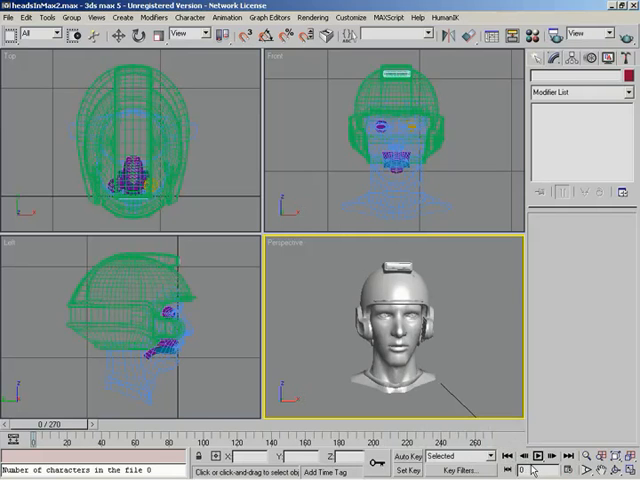
Restart playback and scrub the time slider to review the facial animation frames.
click(536, 456)
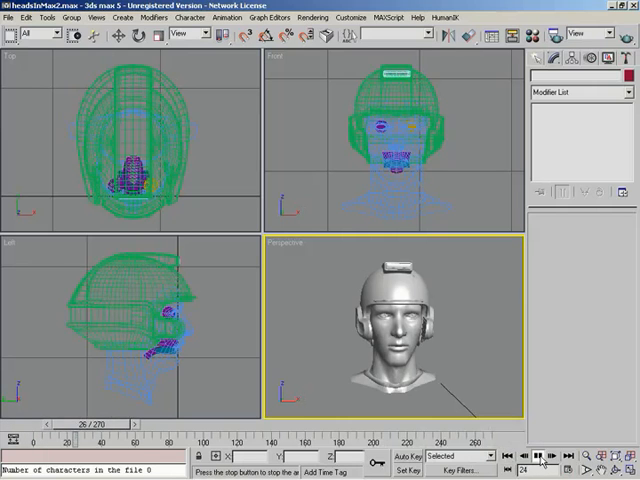
click(536, 456)
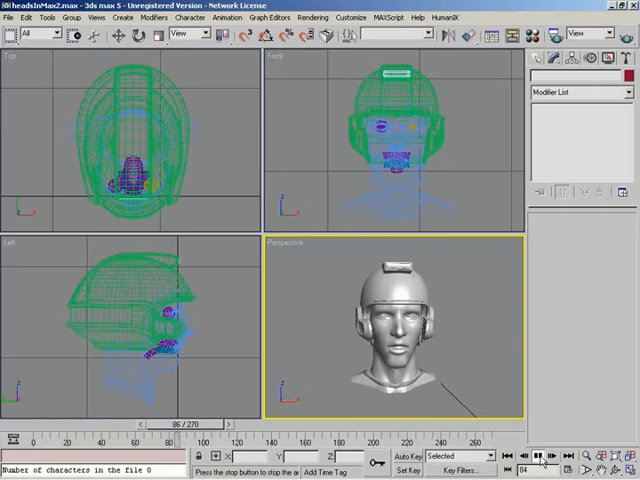
click(536, 456)
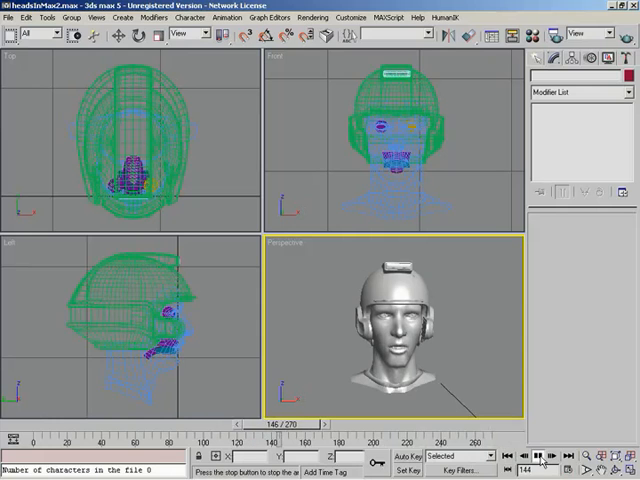
click(506, 456)
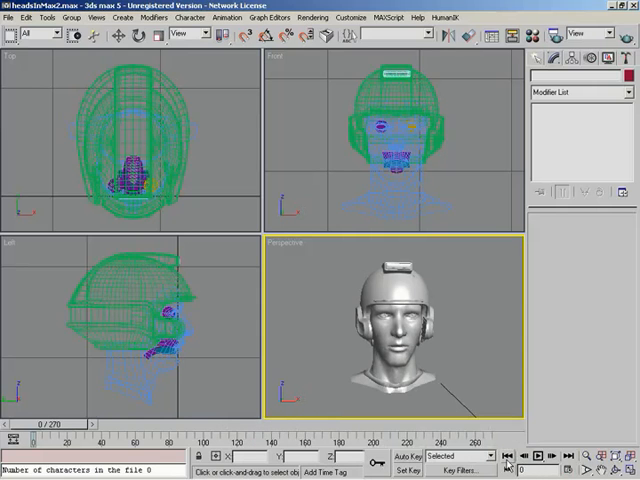